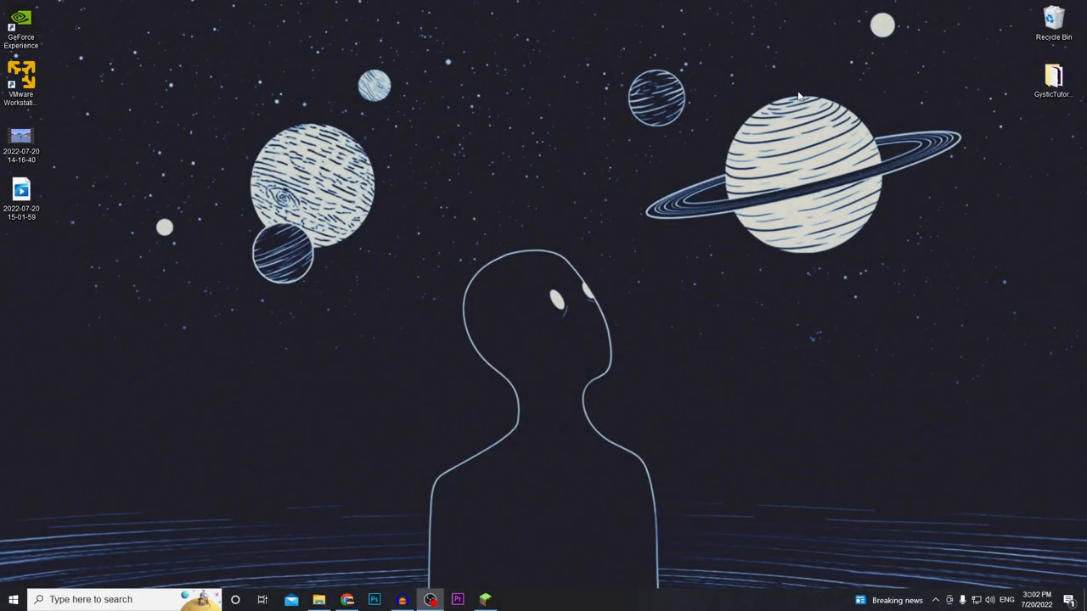
{"action": "mouse_move", "coordinate": [489, 521]}
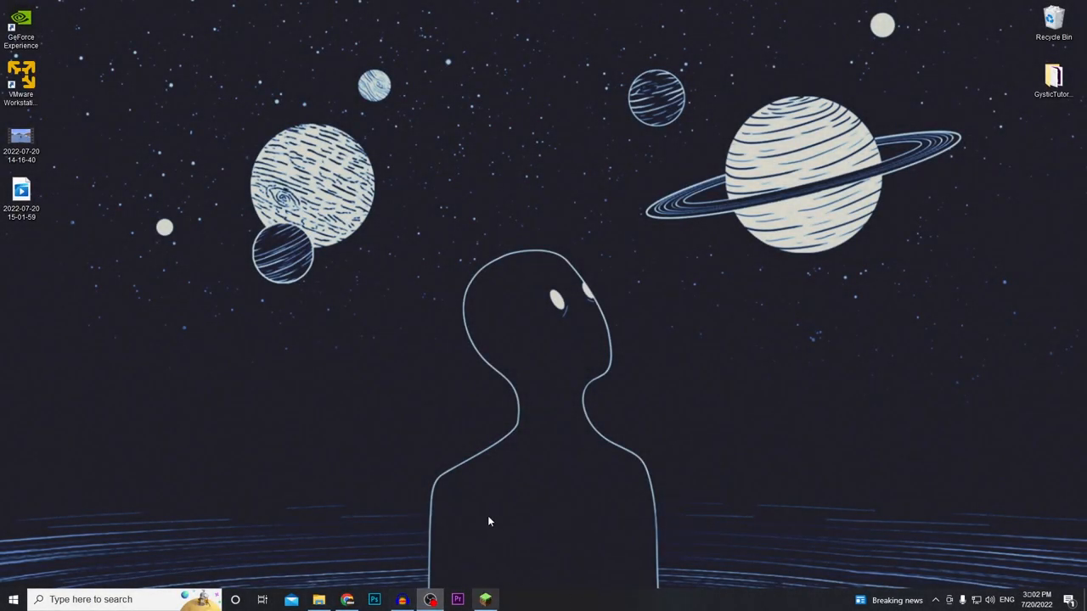
{"action": "mouse_move", "coordinate": [416, 397]}
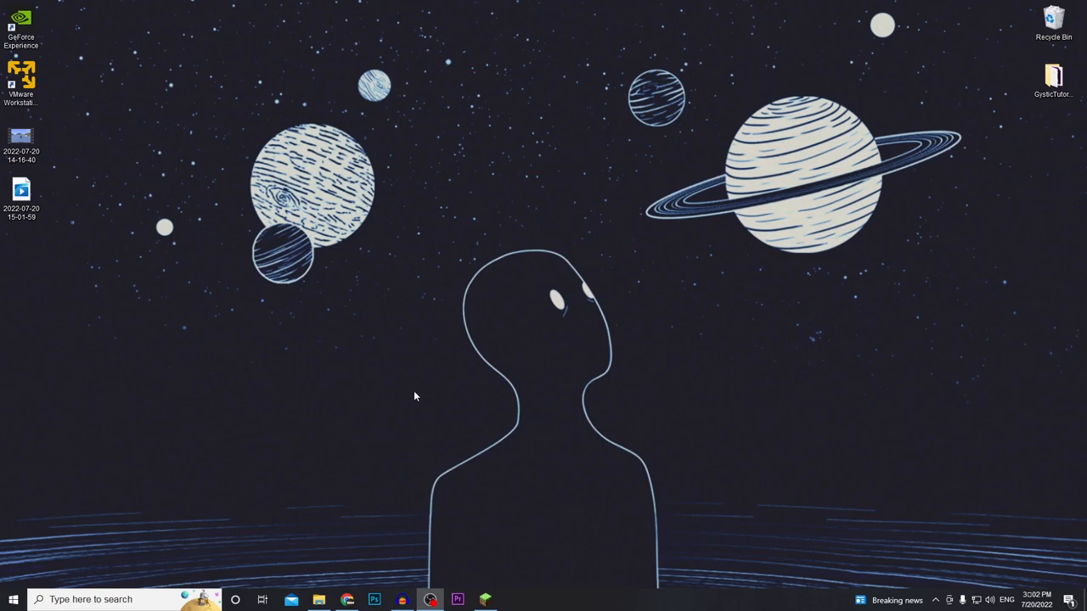
Create a new installation for release 1.17 in the launcher and return to the Play page
{"action": "left_click", "coordinate": [486, 599]}
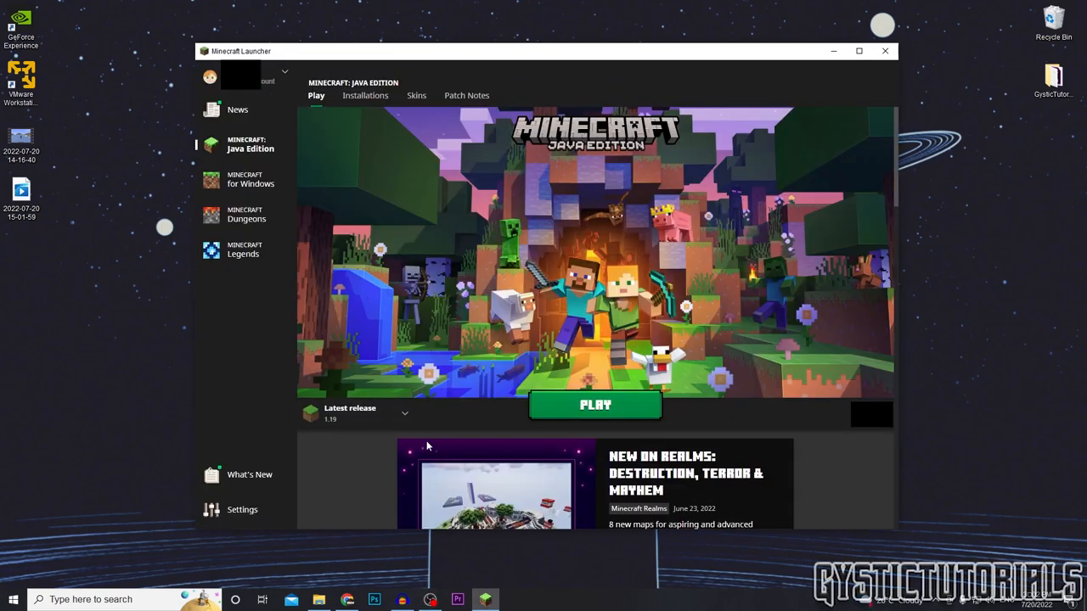
{"action": "mouse_move", "coordinate": [387, 350]}
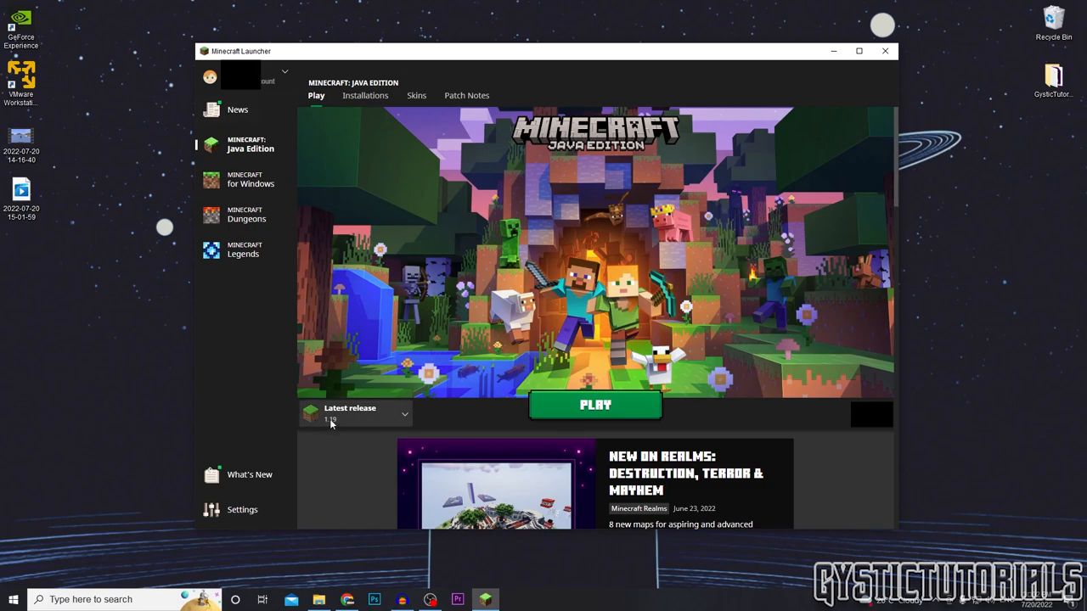
{"action": "left_click", "coordinate": [365, 95]}
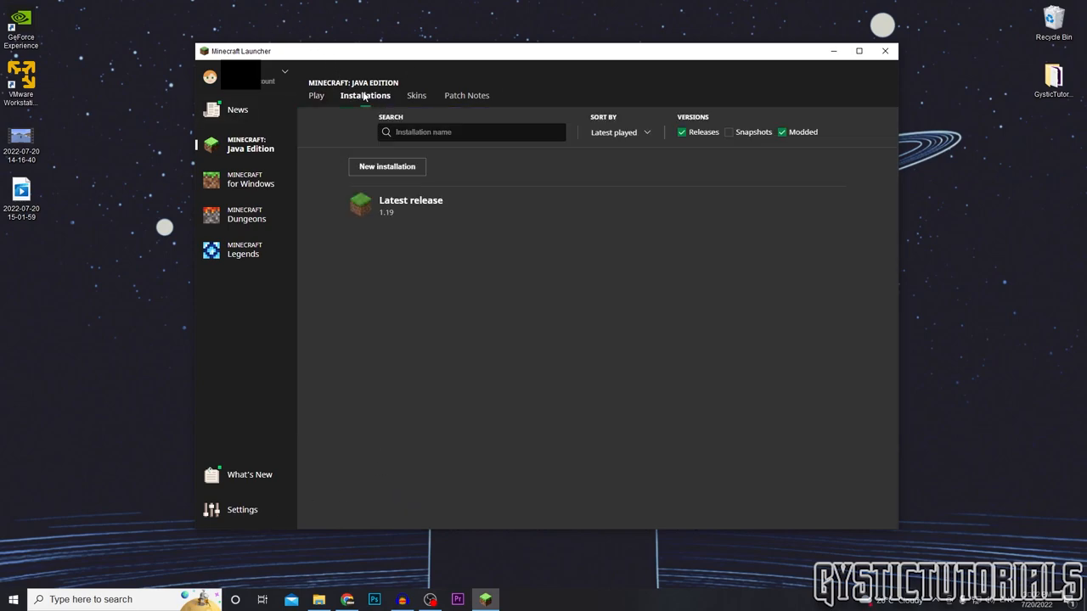
{"action": "left_click", "coordinate": [387, 166]}
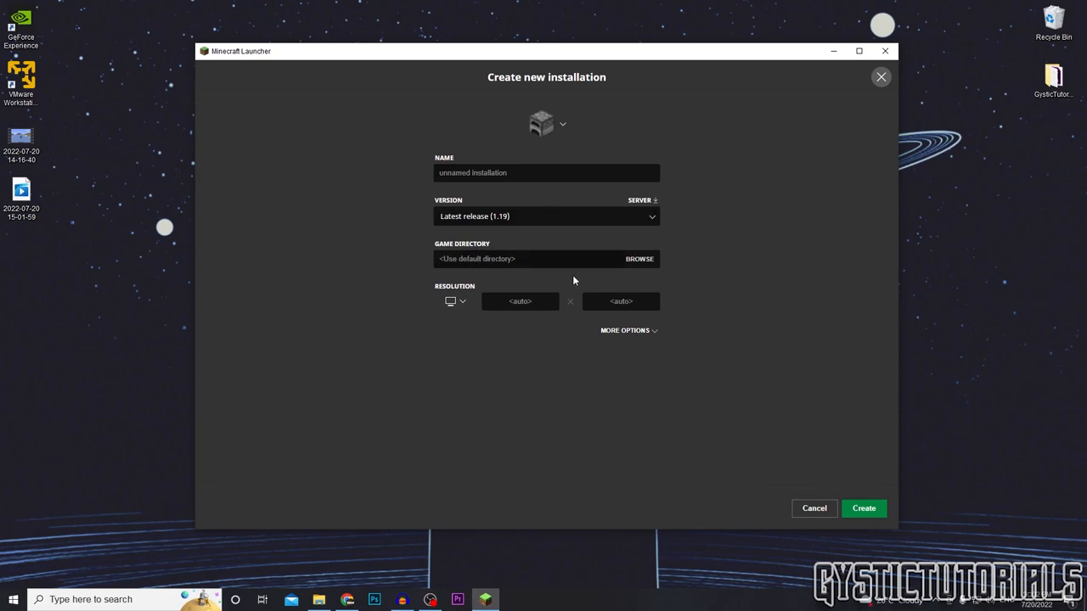
{"action": "left_click", "coordinate": [547, 216]}
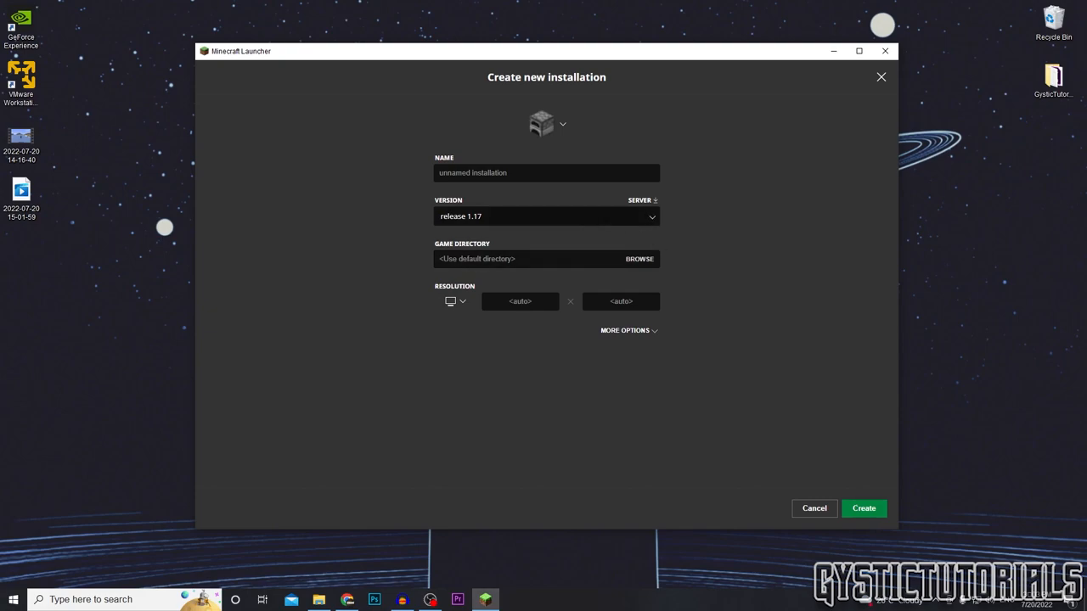
{"action": "mouse_move", "coordinate": [599, 313]}
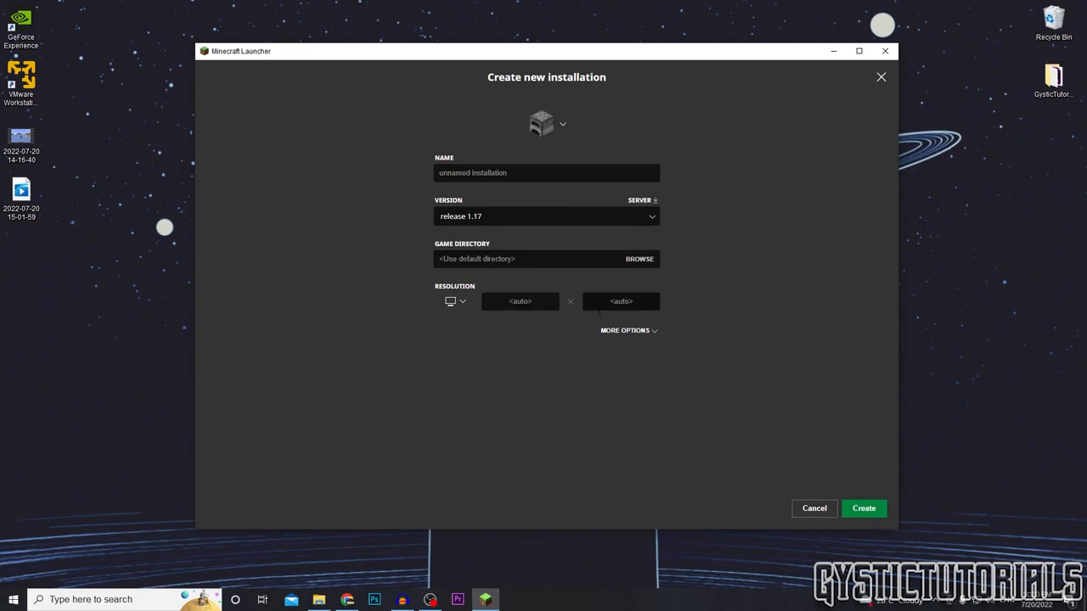
{"action": "left_click", "coordinate": [862, 507]}
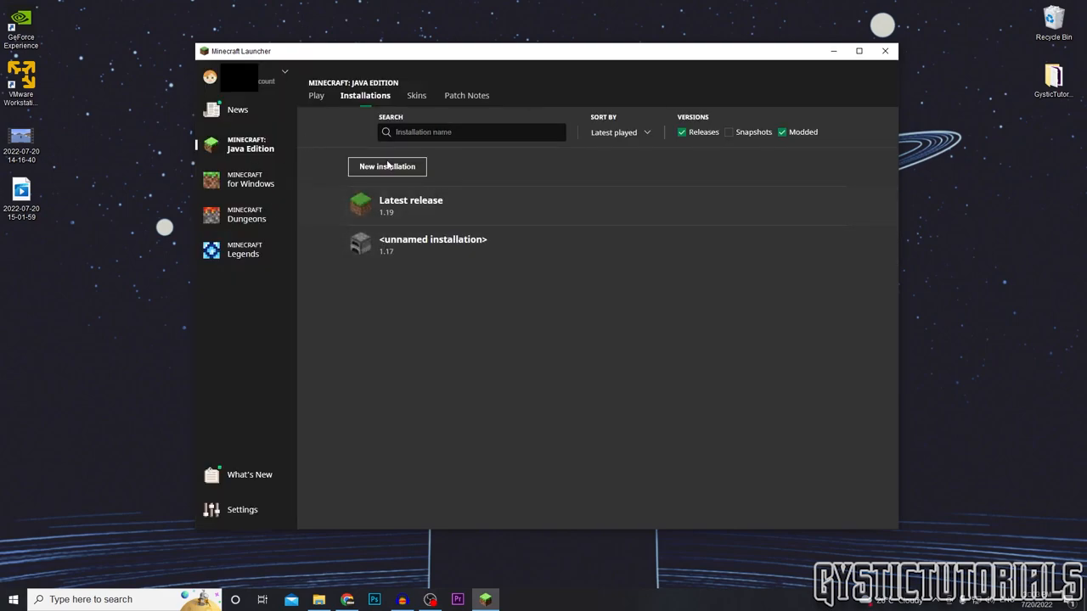
{"action": "left_click", "coordinate": [316, 95]}
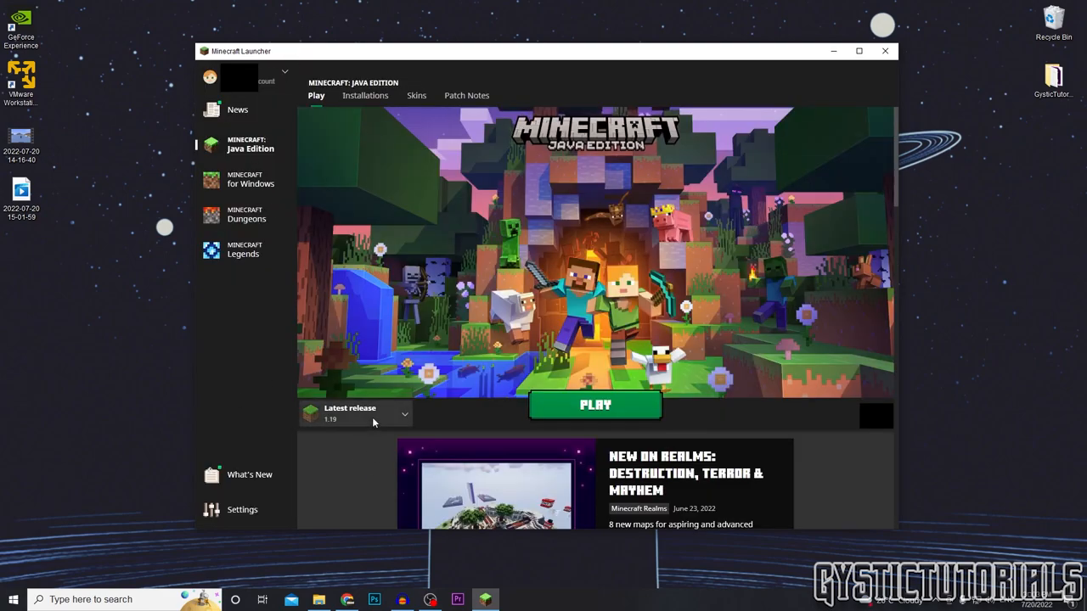
{"action": "left_click", "coordinate": [353, 414]}
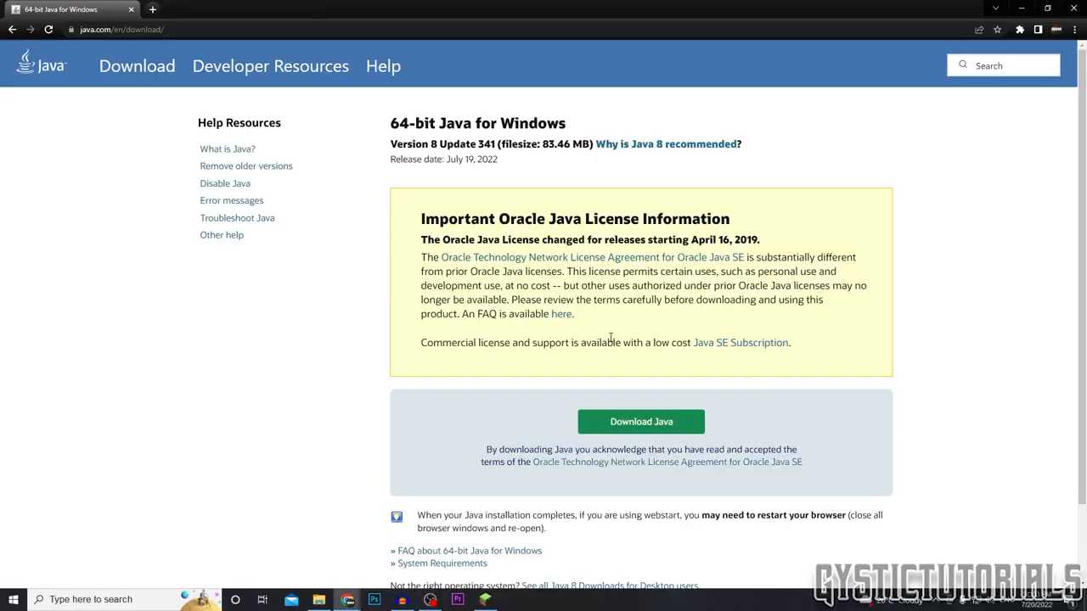
{"action": "mouse_move", "coordinate": [744, 601]}
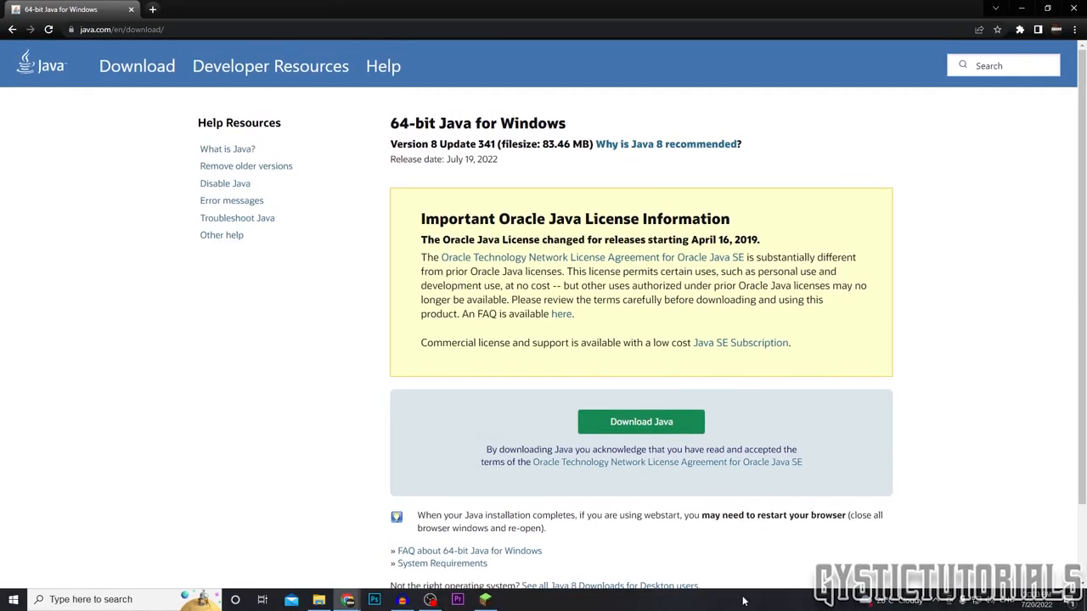
{"action": "mouse_move", "coordinate": [472, 13]}
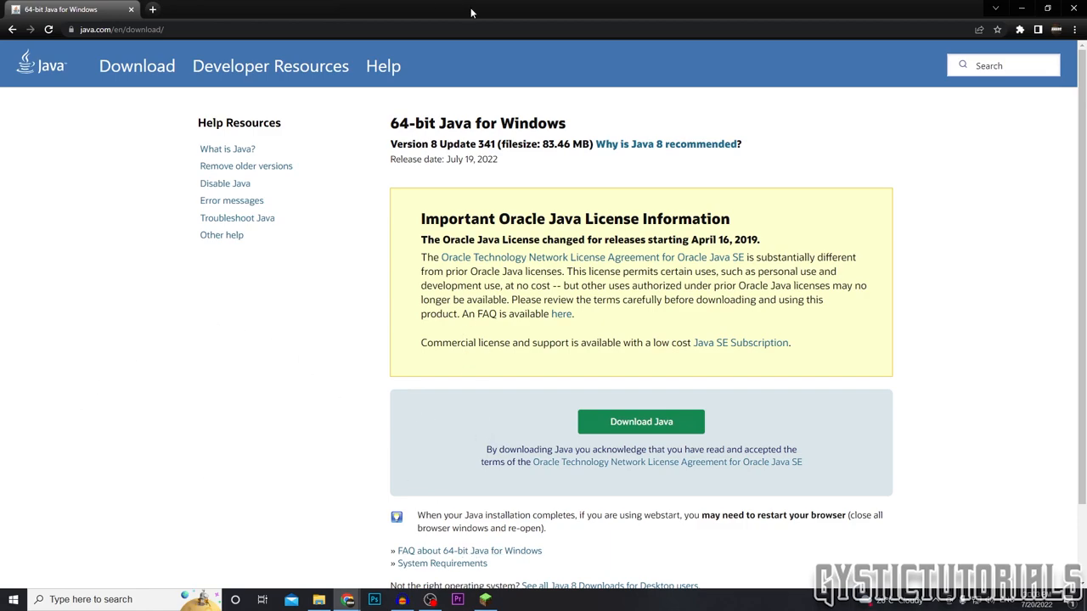
{"action": "mouse_move", "coordinate": [618, 448]}
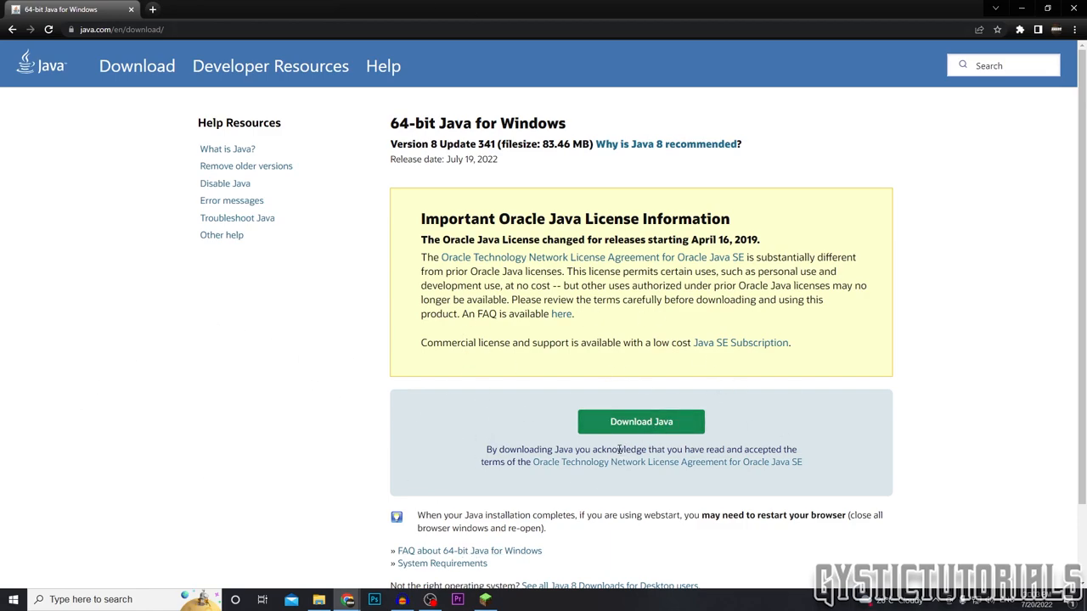
Start downloading the 64-bit Java 8 Update 341 installer for Windows from java.com
{"action": "left_click", "coordinate": [641, 421]}
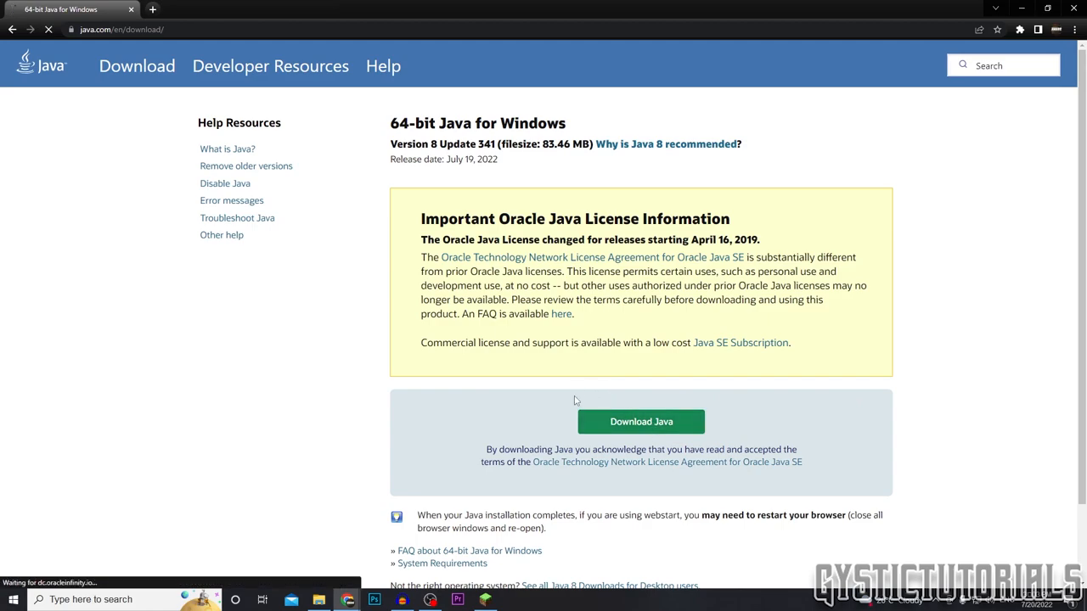
{"action": "left_click", "coordinate": [642, 422]}
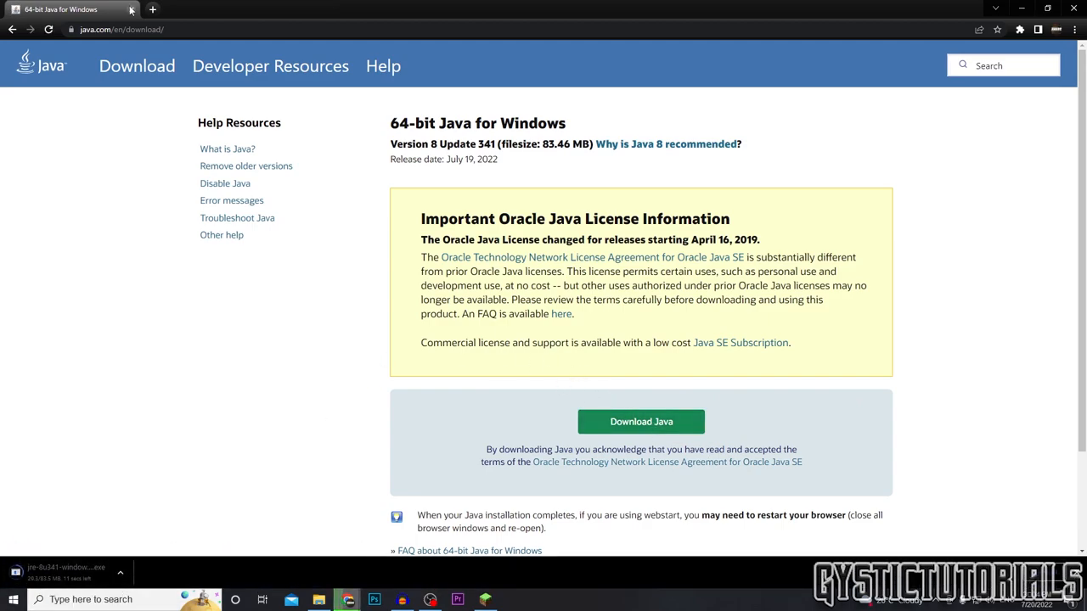
{"action": "mouse_move", "coordinate": [443, 499]}
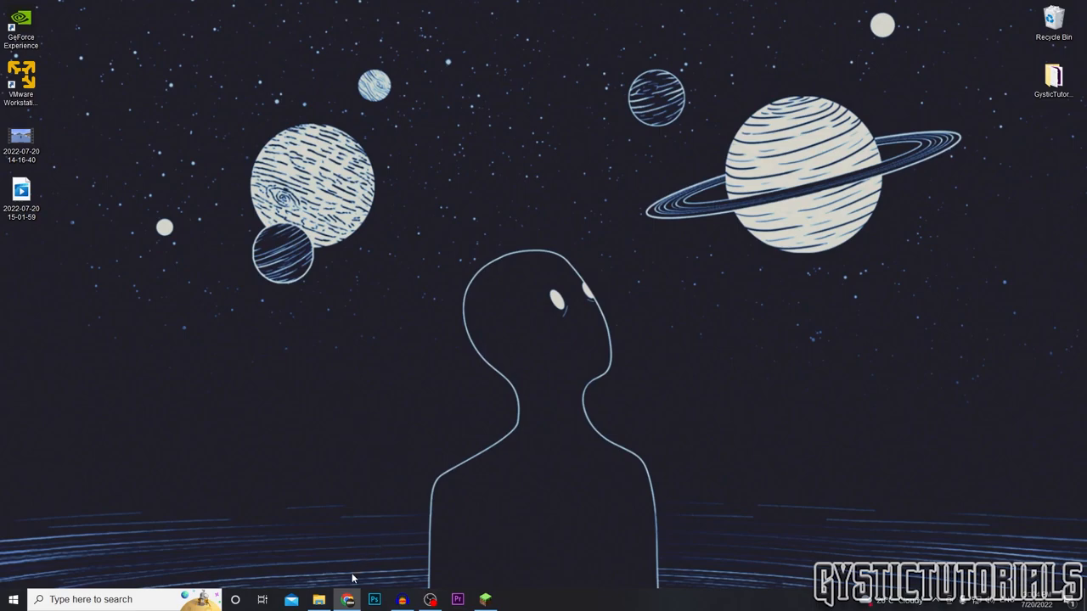
Download the recommended Forge installer for Minecraft 1.17.1 from the Forge downloads page
{"action": "left_click", "coordinate": [346, 599]}
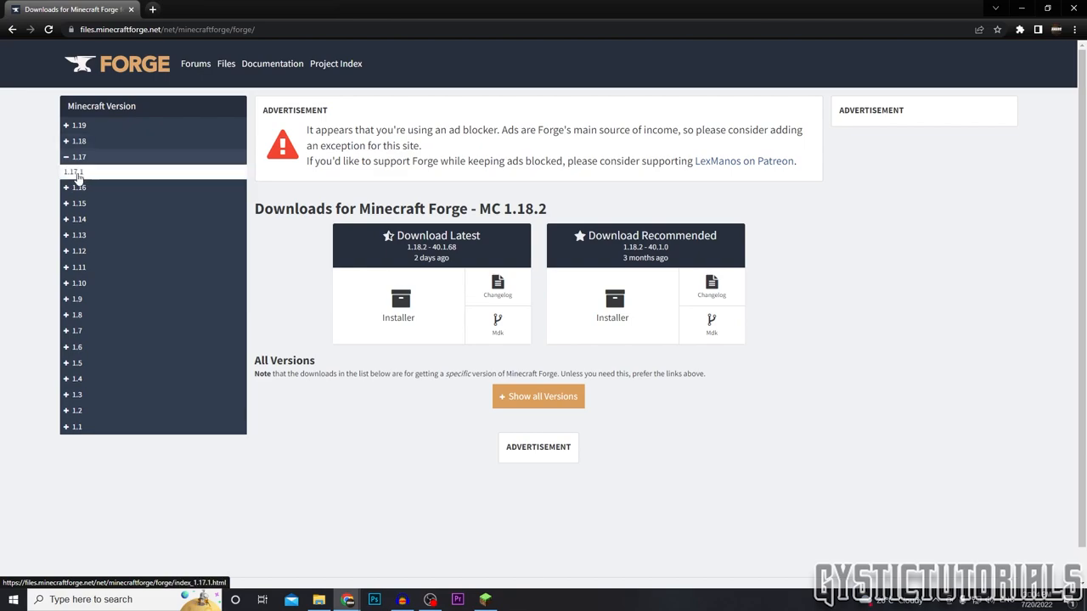
{"action": "left_click", "coordinate": [74, 171]}
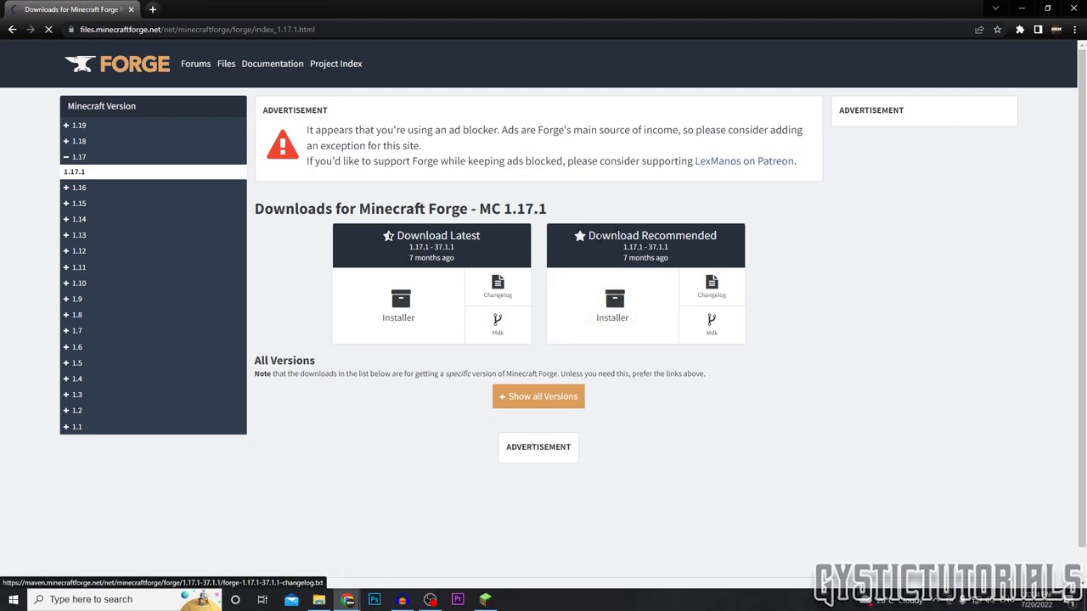
{"action": "left_click", "coordinate": [398, 305]}
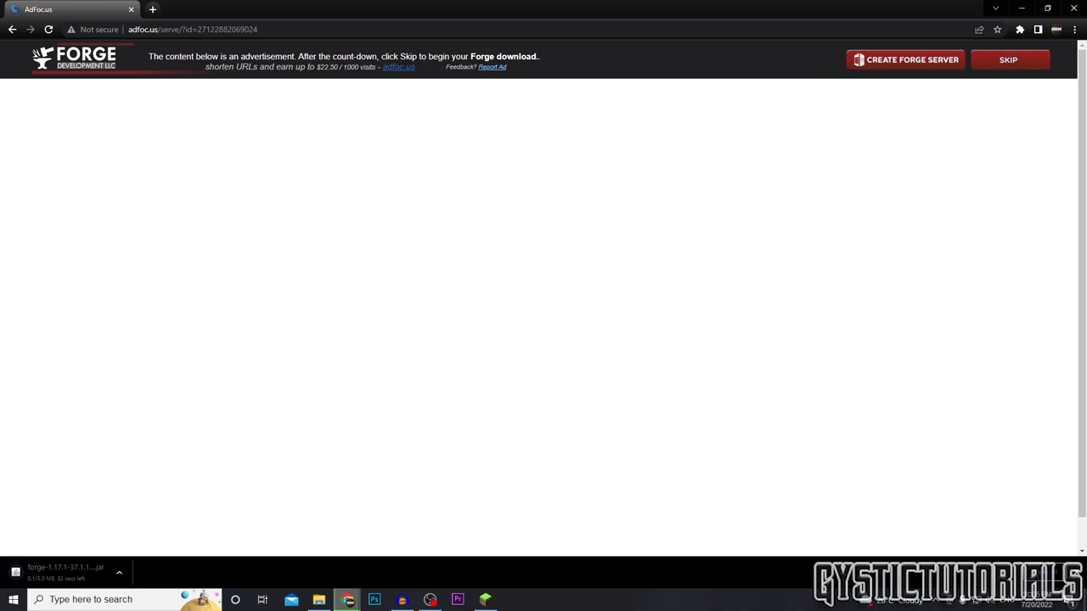
{"action": "mouse_move", "coordinate": [173, 461]}
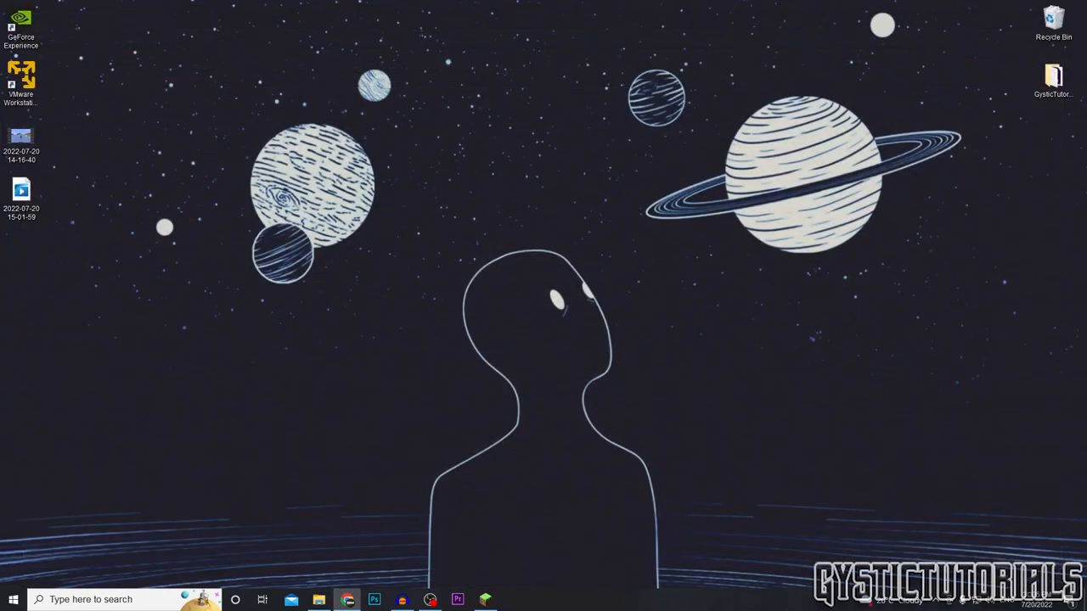
Run the Forge installer and install the Forge 1.17.1 client into the .minecraft folder
{"action": "left_click", "coordinate": [513, 597]}
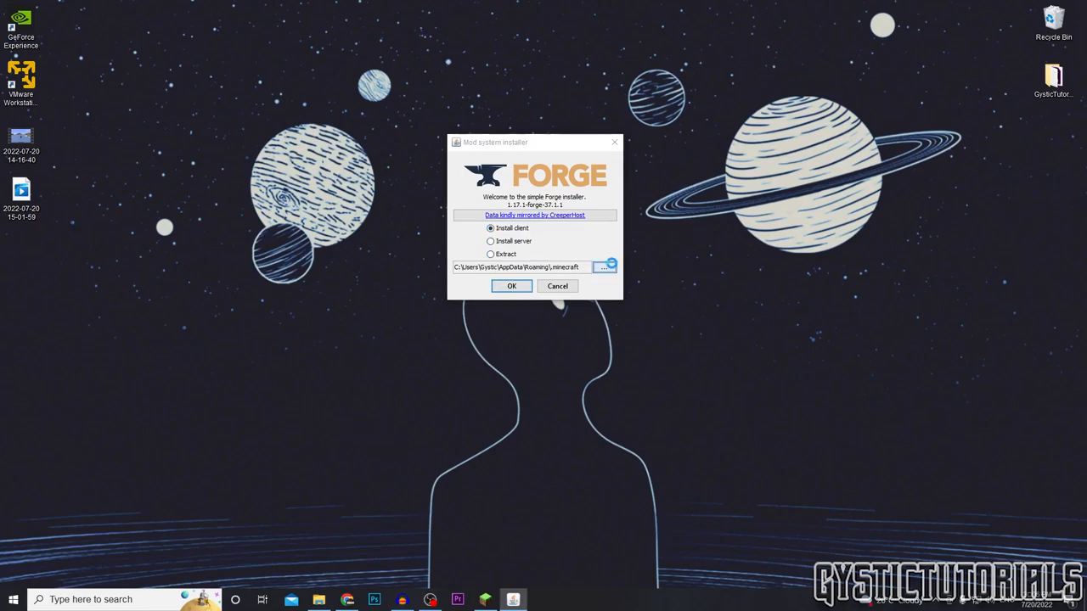
{"action": "left_click", "coordinate": [601, 267]}
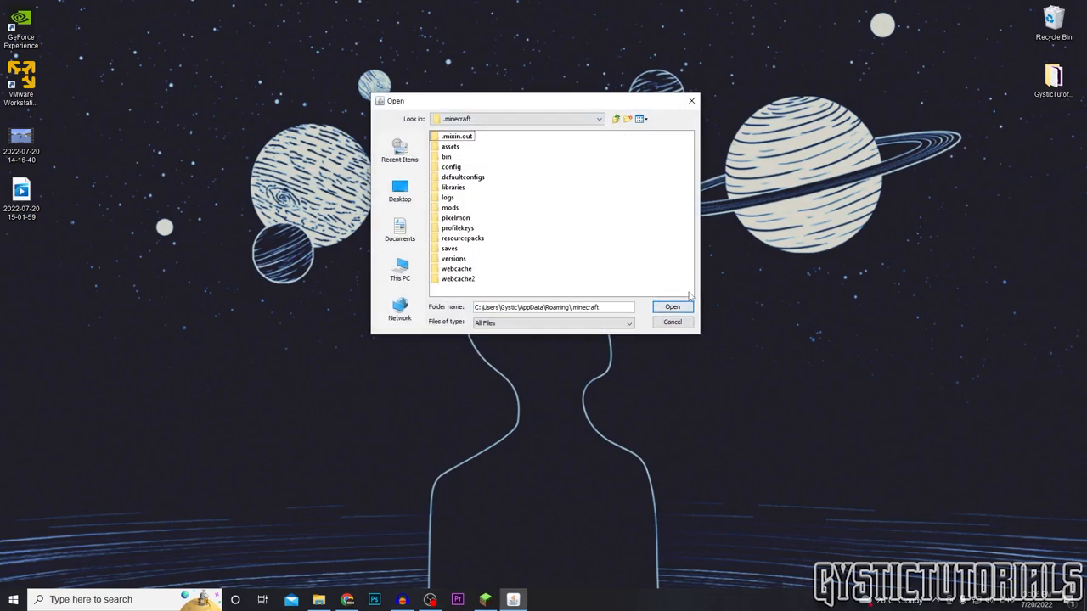
{"action": "left_click", "coordinate": [672, 305]}
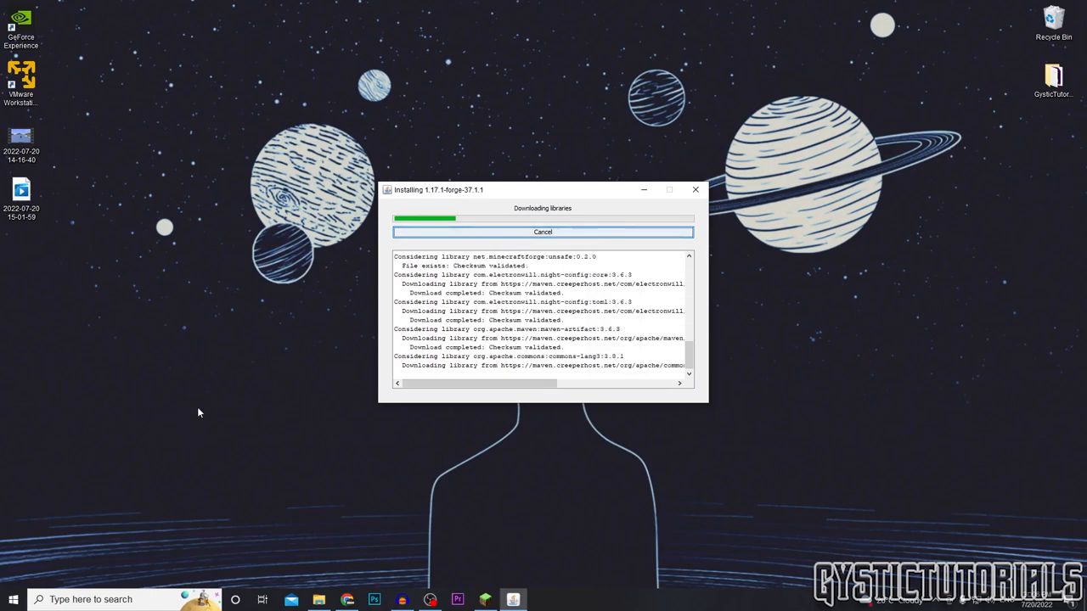
{"action": "left_click", "coordinate": [696, 190]}
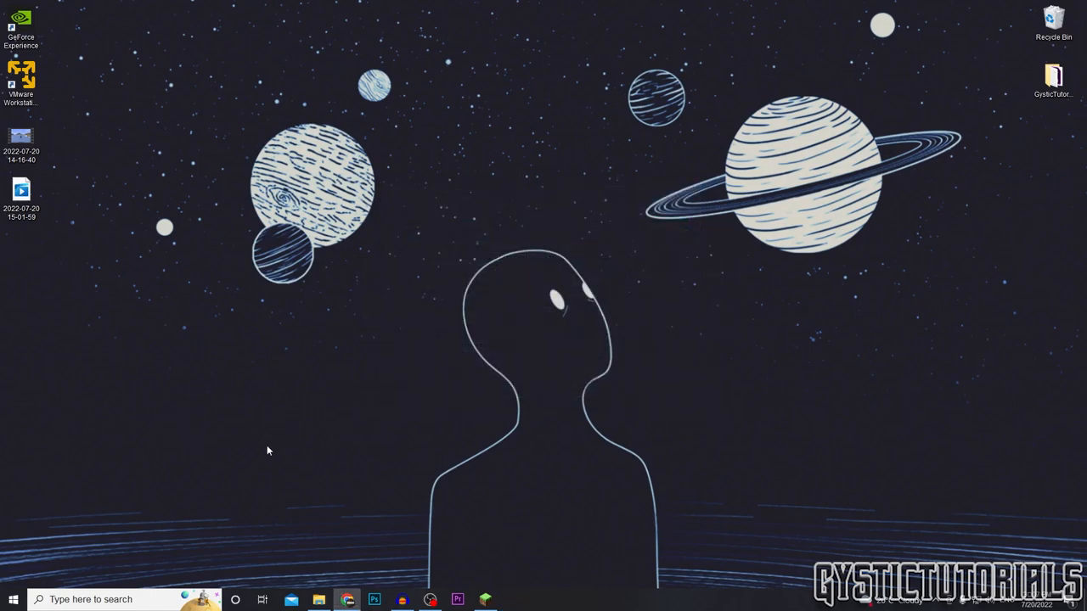
Launch the forge 1.17.1 installation from the launcher, accepting the modified-installation risk warning
{"action": "left_click", "coordinate": [486, 597]}
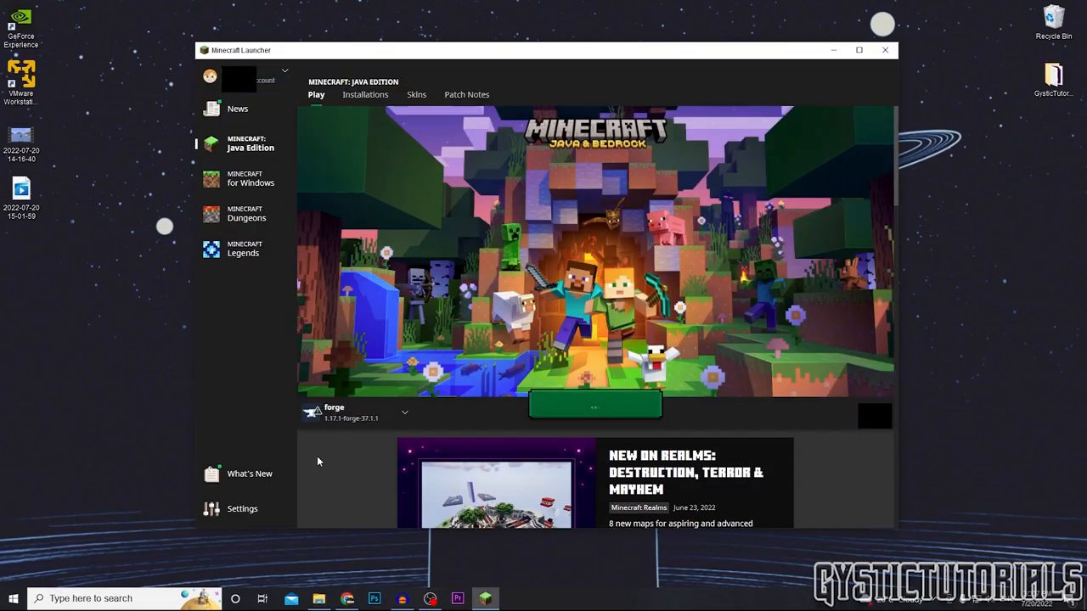
{"action": "left_click", "coordinate": [404, 412]}
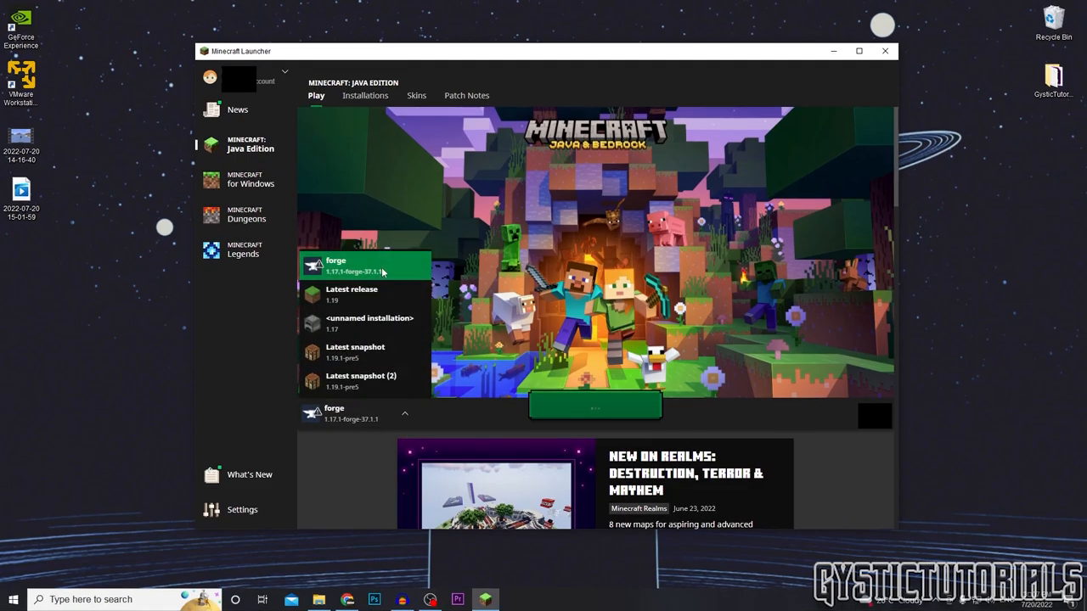
{"action": "left_click", "coordinate": [355, 265]}
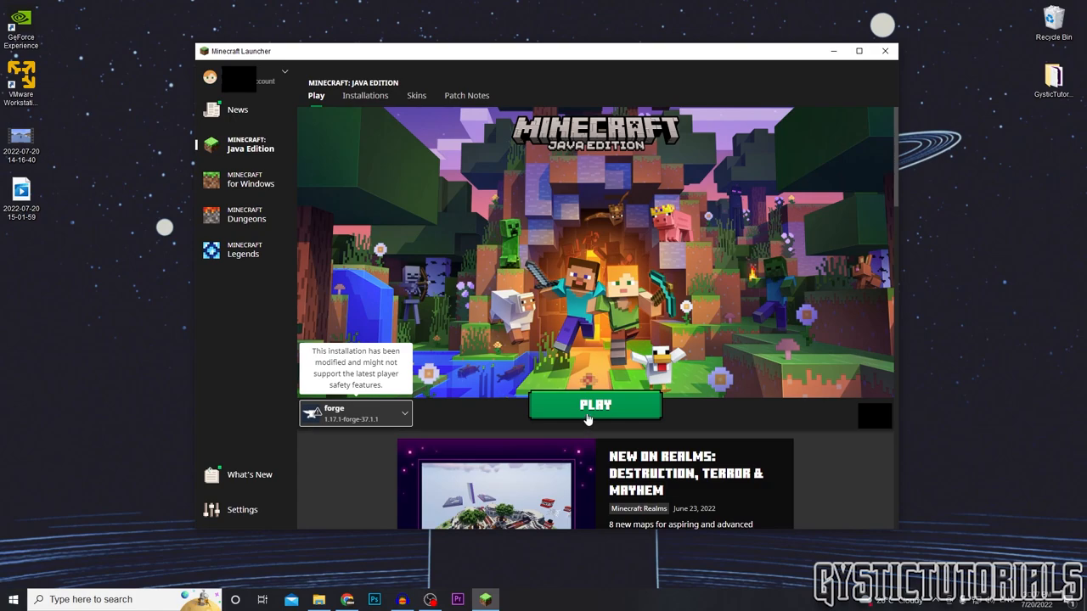
{"action": "left_click", "coordinate": [594, 404]}
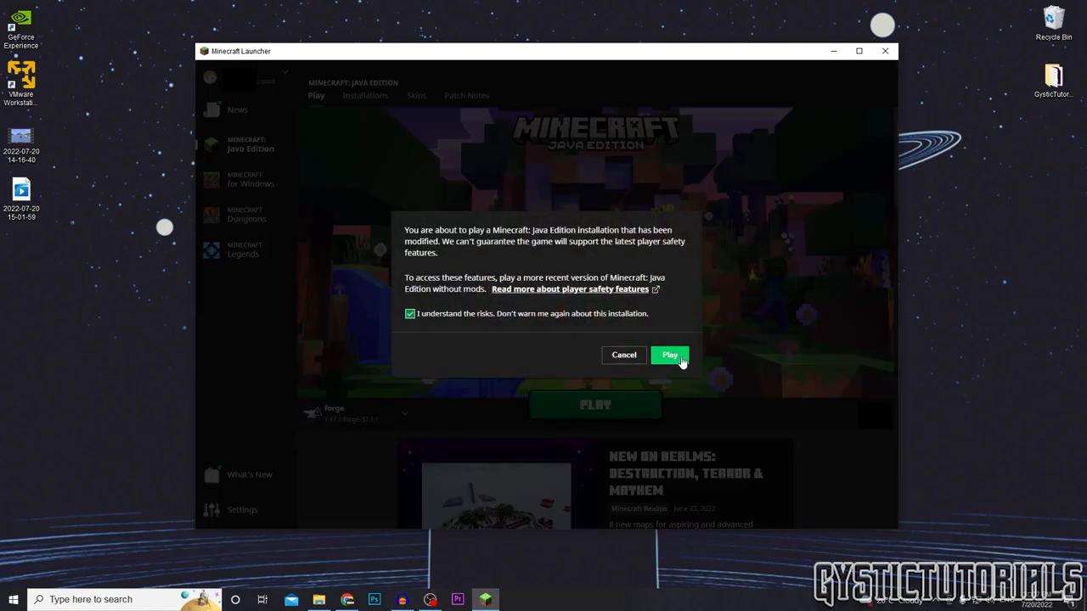
{"action": "left_click", "coordinate": [669, 355]}
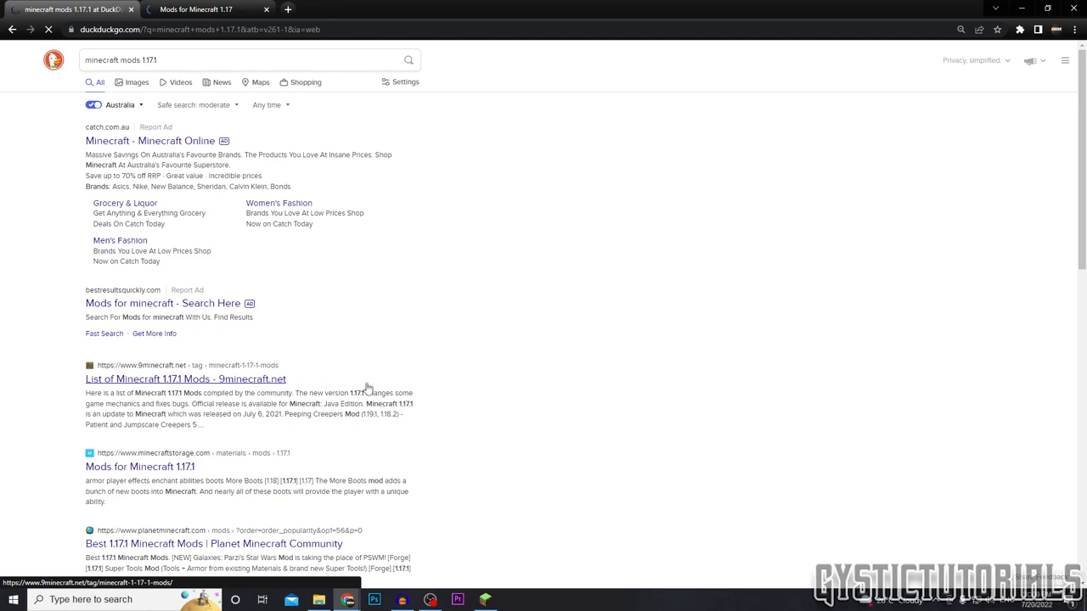
Browse 1.17.1 mod lists to the CurseForge Star Wars mod page and start its download
{"action": "left_click", "coordinate": [185, 378]}
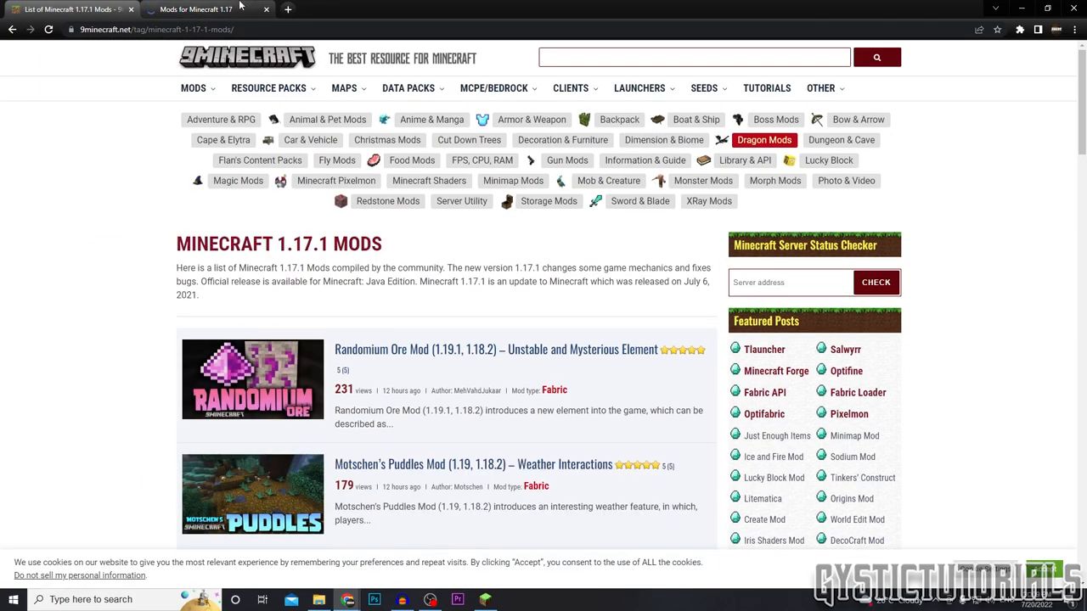
{"action": "left_click", "coordinate": [195, 10]}
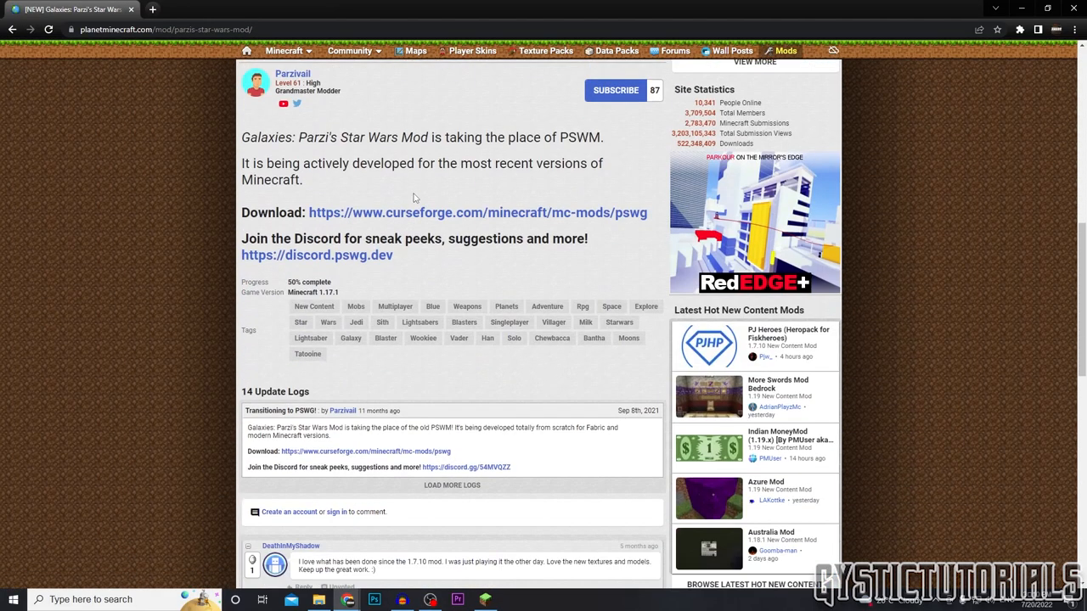
{"action": "left_click", "coordinate": [478, 212]}
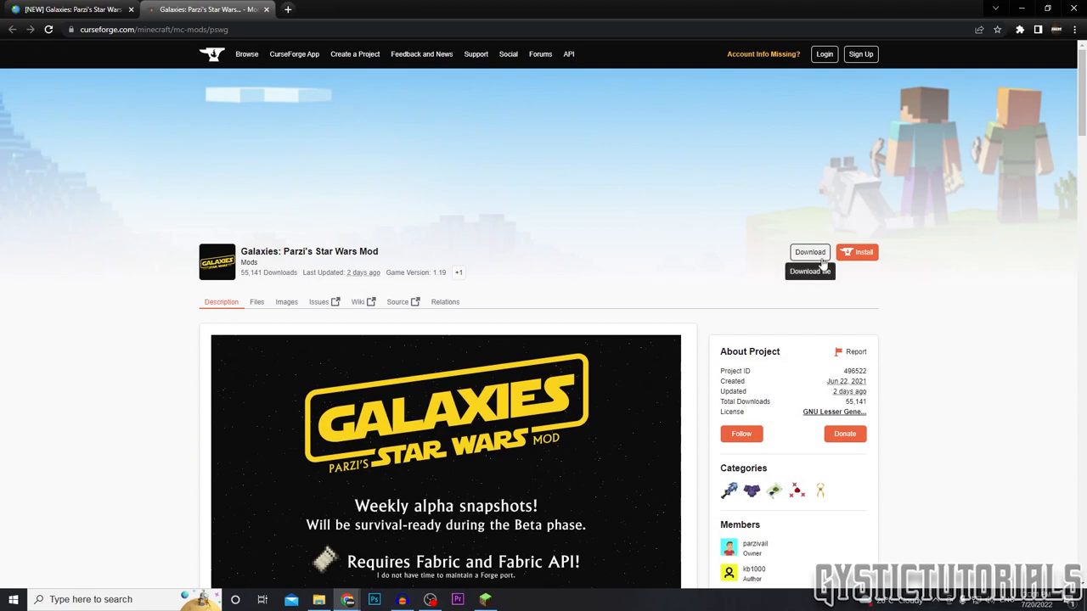
{"action": "left_click", "coordinate": [809, 251]}
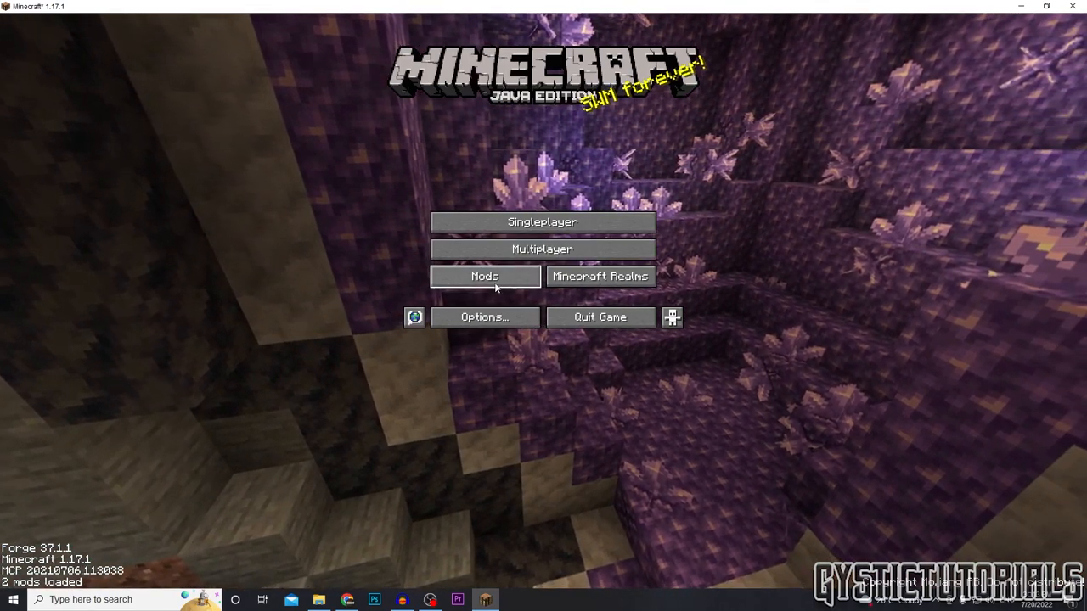
View the mods list showing only Minecraft 1.17.1 and Forge 37.1.1, then search Windows for Run
{"action": "left_click", "coordinate": [484, 275]}
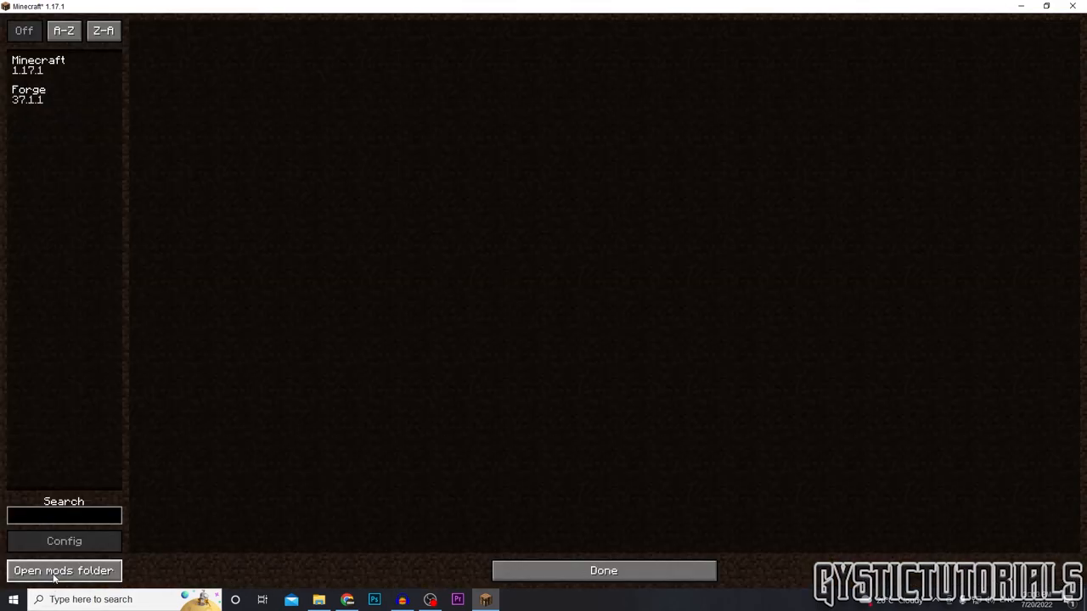
{"action": "left_click", "coordinate": [63, 570]}
{"action": "type", "text": "run"}
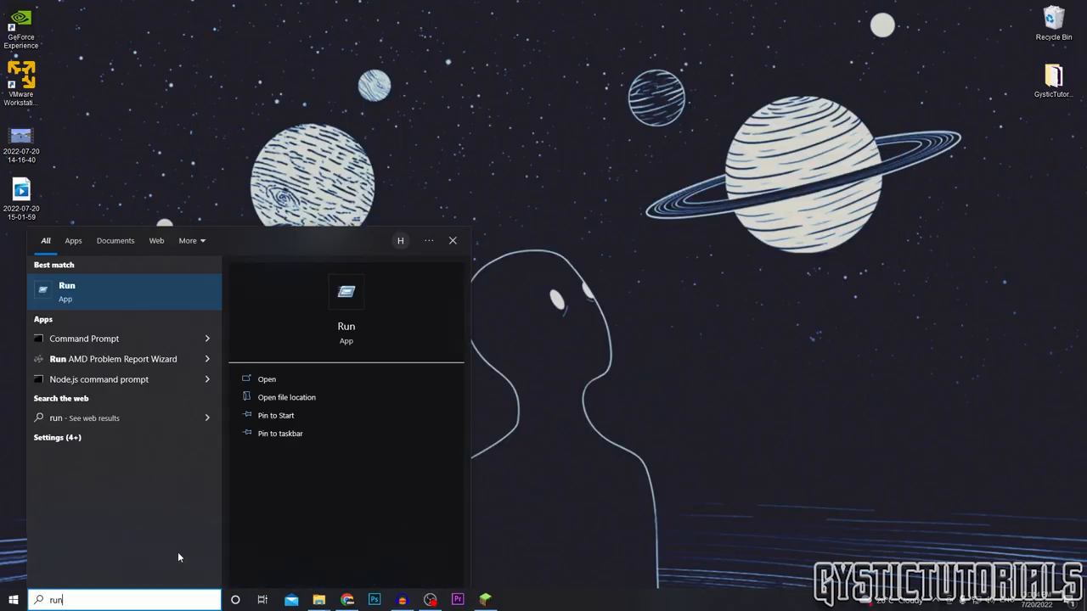
Use Run to reach %appdata%\.minecraft in File Explorer and open its mods folder
{"action": "left_click", "coordinate": [66, 292]}
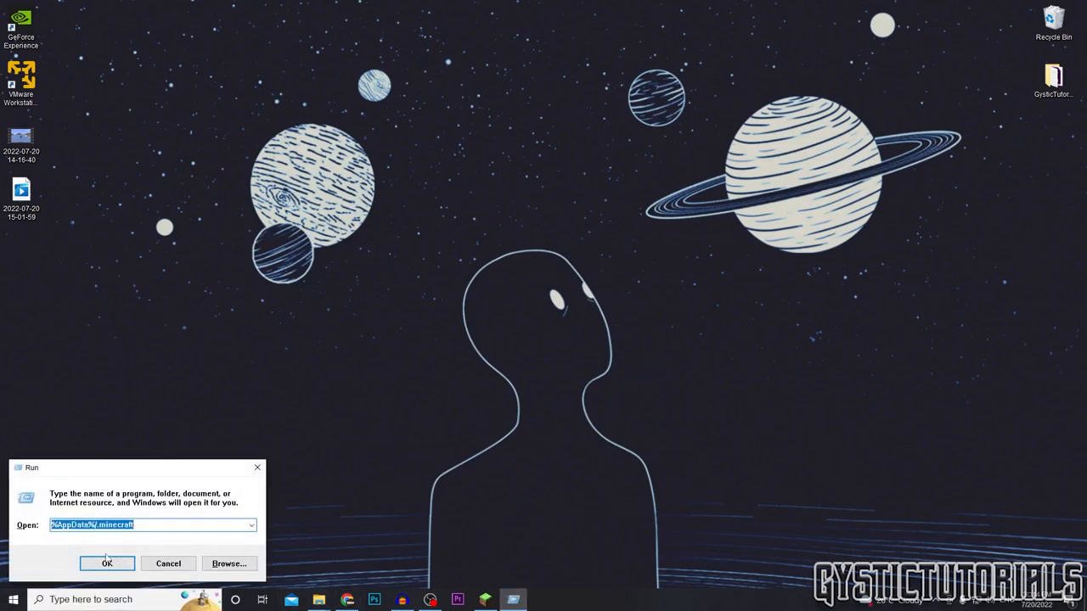
{"action": "mouse_move", "coordinate": [104, 550]}
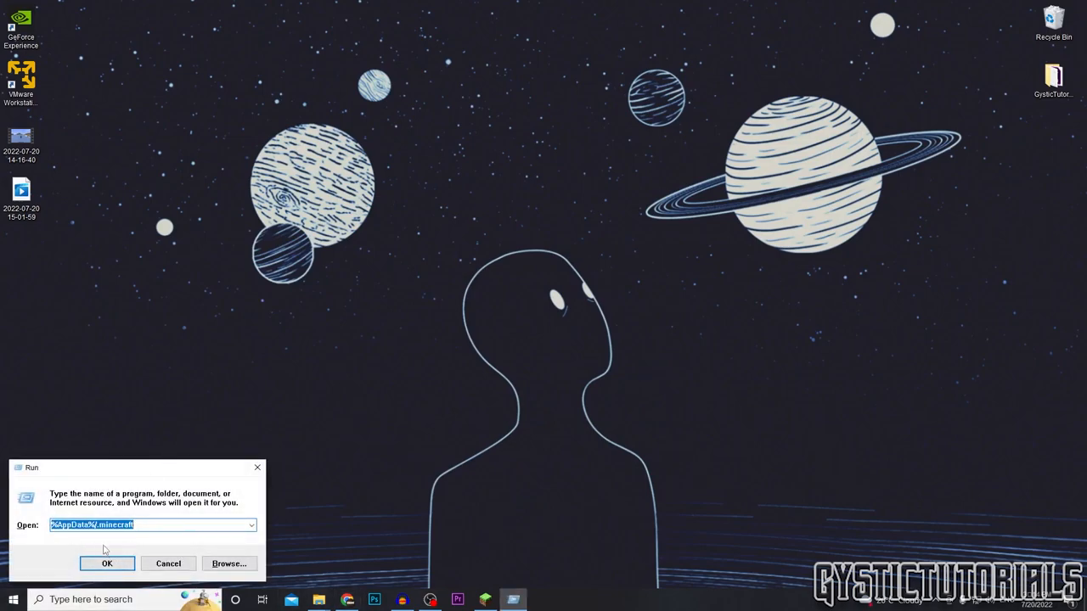
{"action": "left_click", "coordinate": [105, 564]}
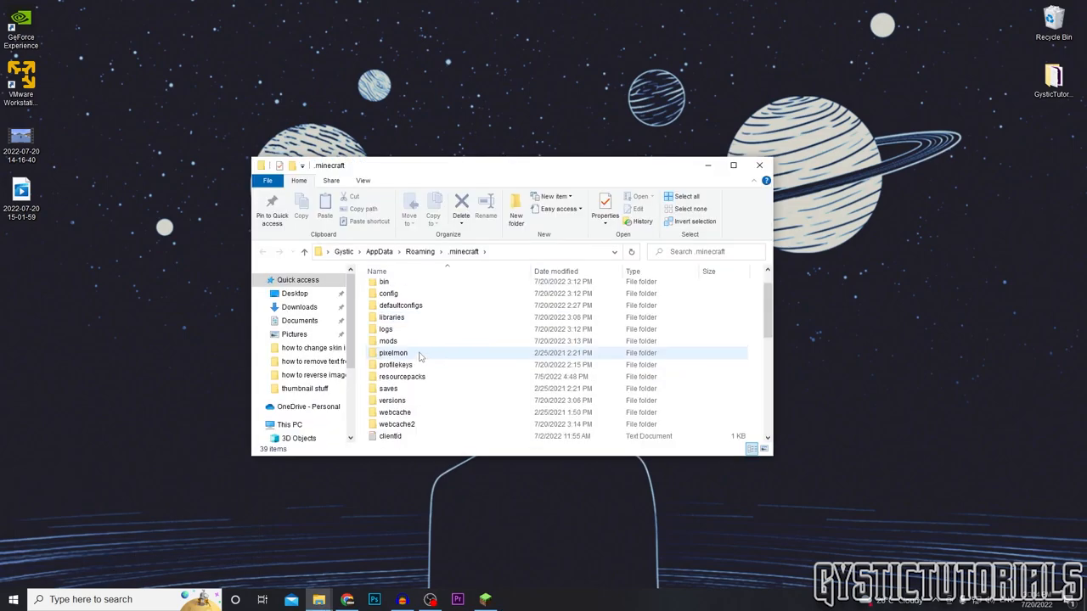
{"action": "double_click", "coordinate": [387, 340]}
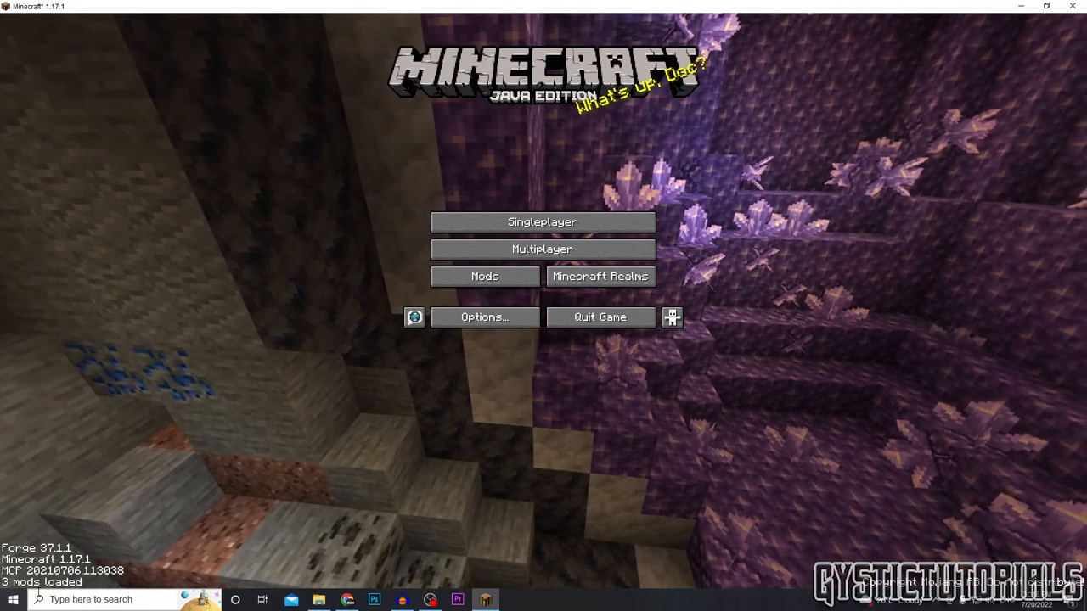
View MrCrayfish's Furniture Mod 7.0.0-pre25 details in the mods list, then close the game
{"action": "left_click", "coordinate": [484, 275]}
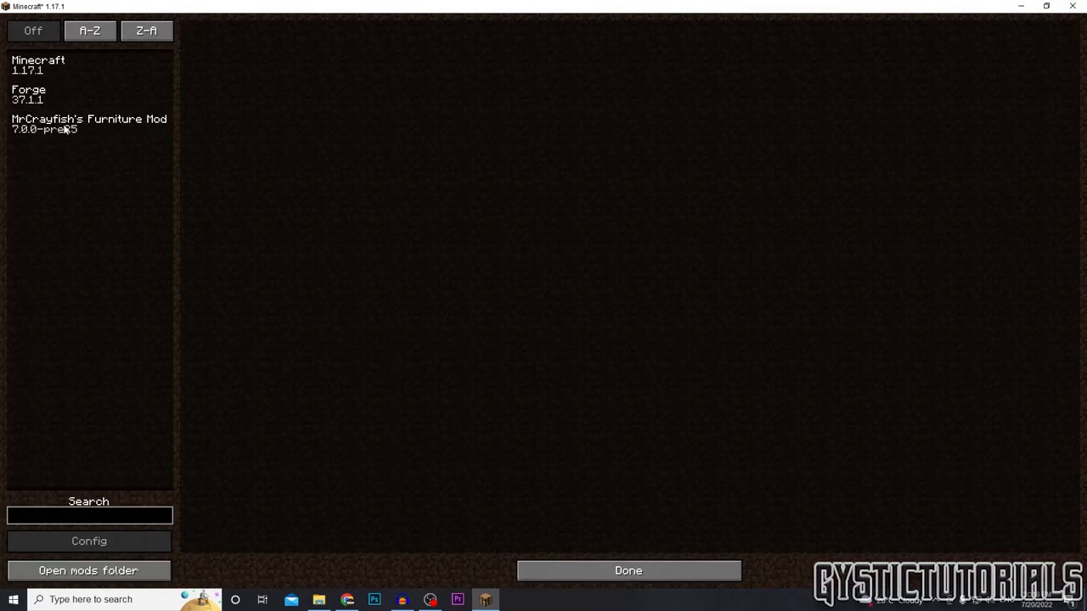
{"action": "left_click", "coordinate": [88, 124]}
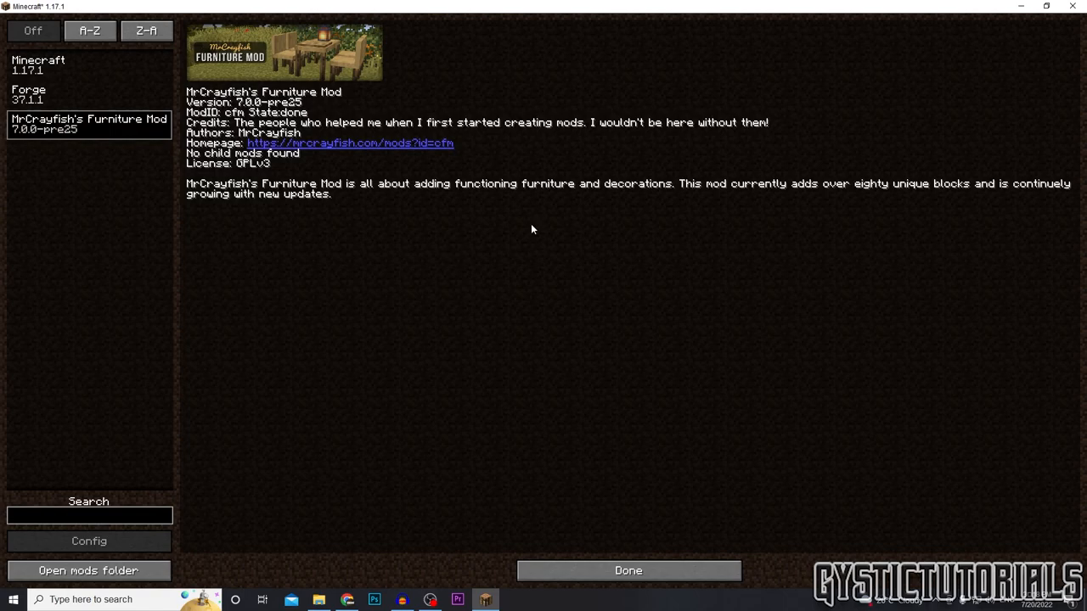
{"action": "mouse_move", "coordinate": [150, 121]}
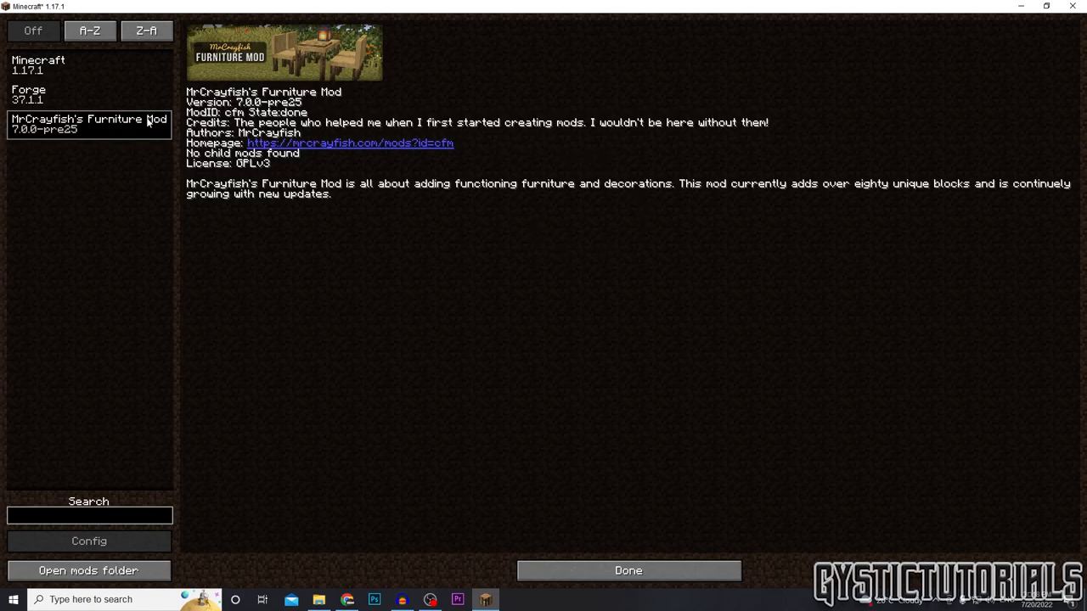
{"action": "left_click", "coordinate": [628, 571]}
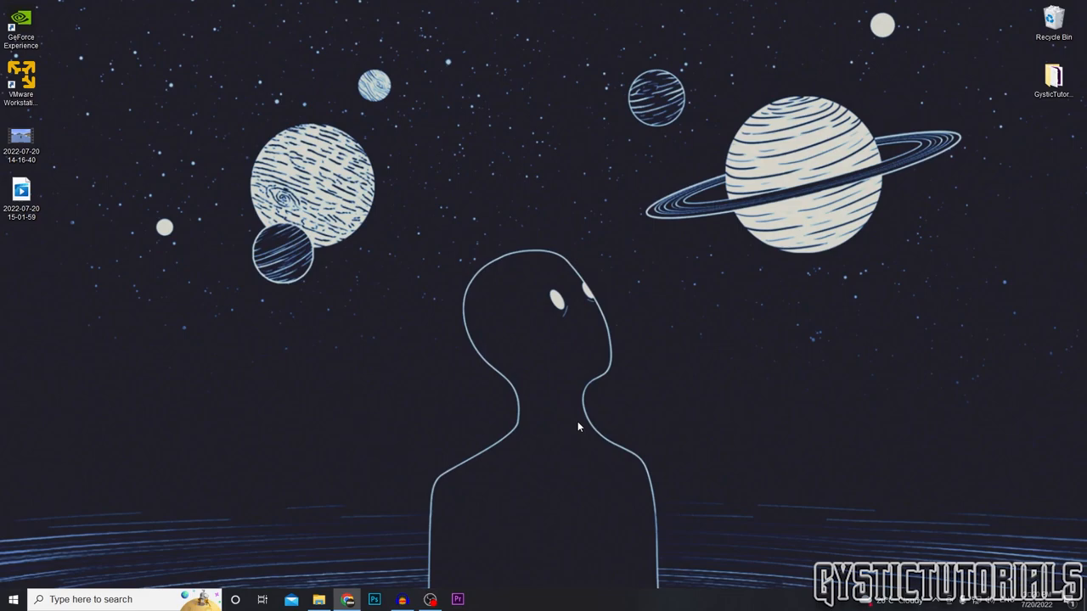
{"action": "mouse_move", "coordinate": [499, 445]}
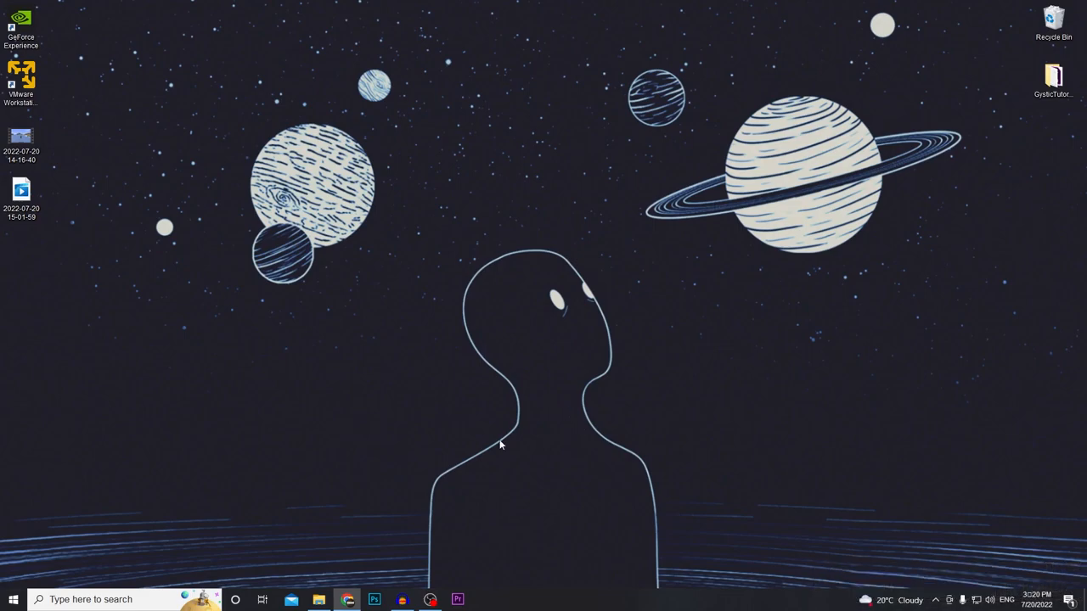